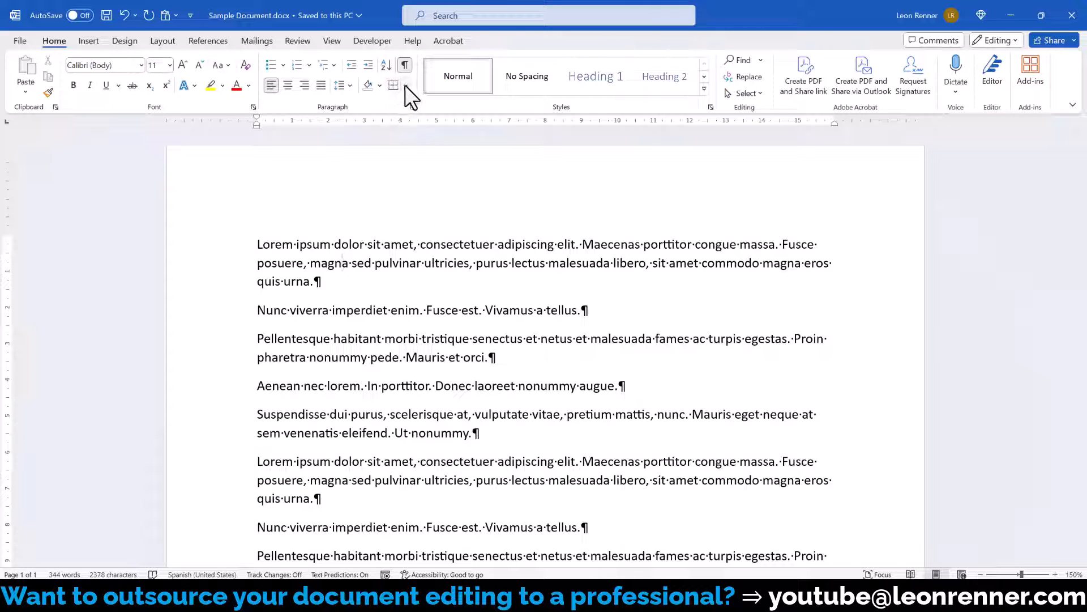
mouse_move(393, 85)
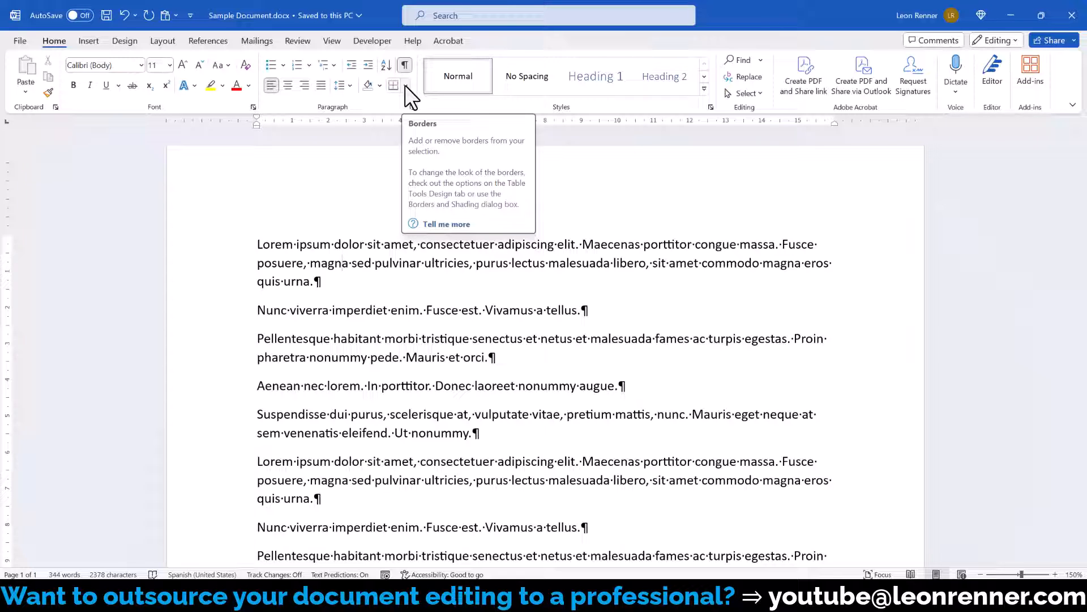
Apply a bottom border under the first Lorem ipsum paragraph.
click(410, 85)
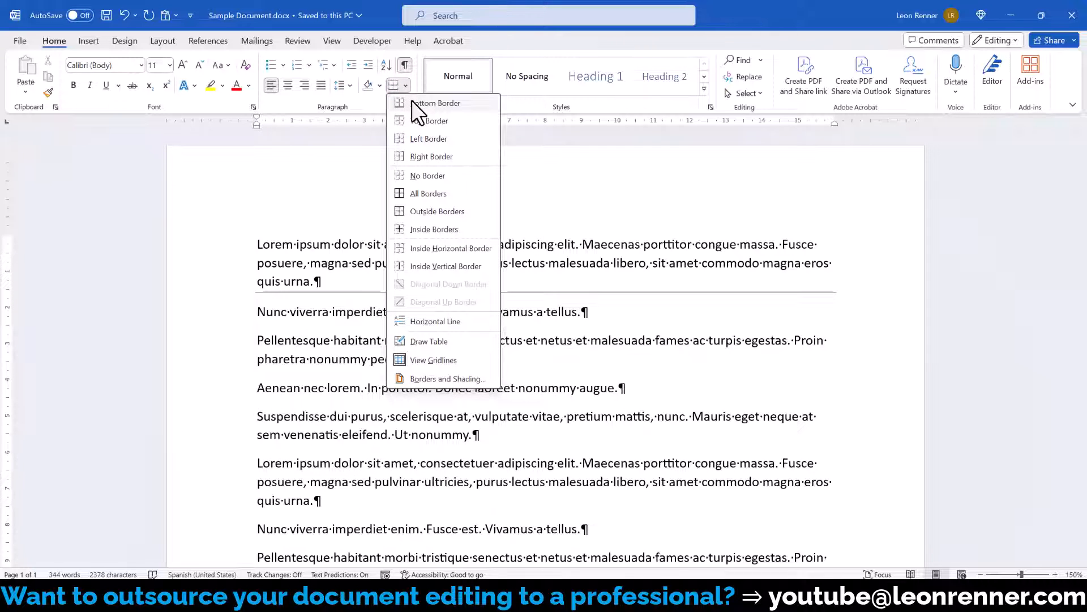
click(434, 103)
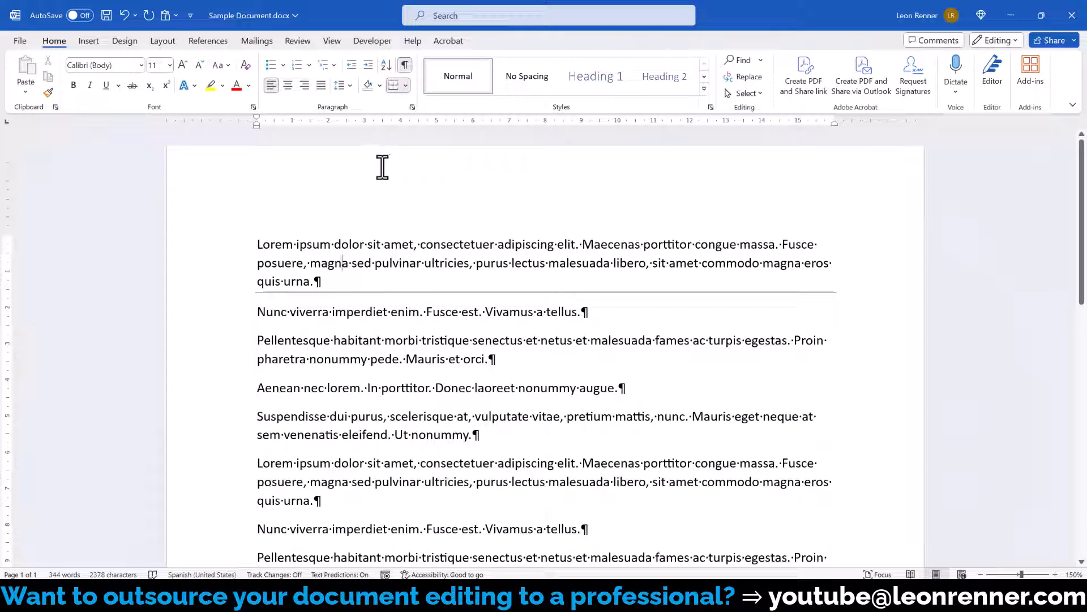
mouse_move(410, 136)
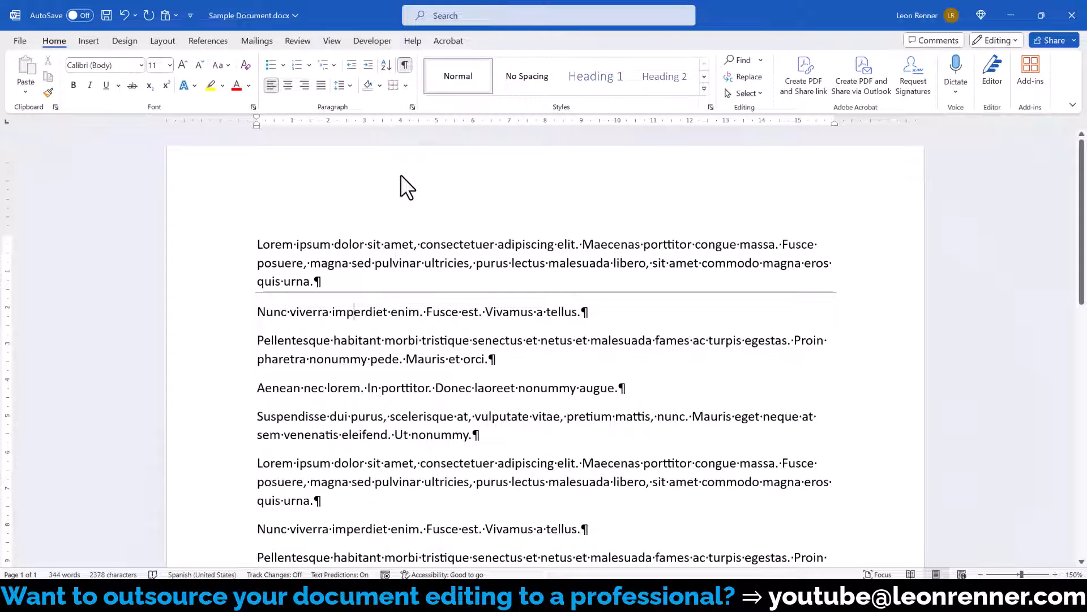
click(407, 85)
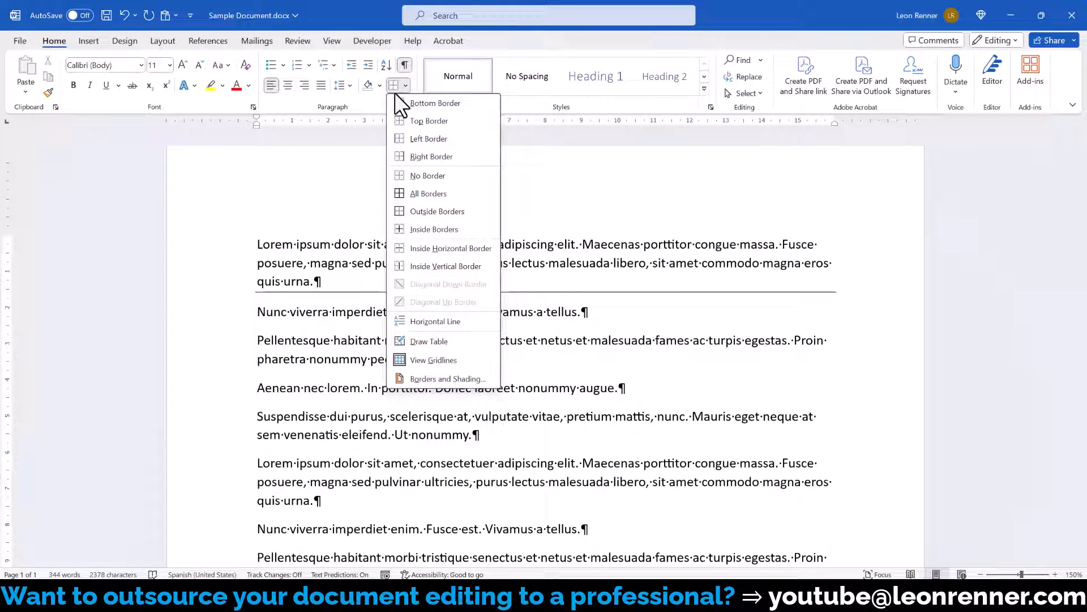
mouse_move(411, 388)
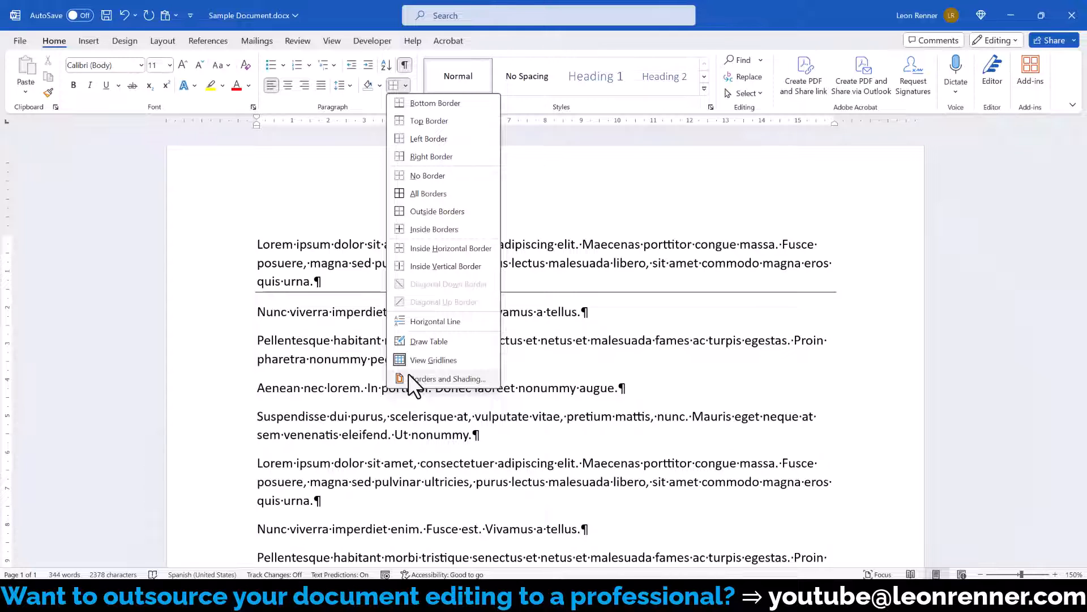
click(447, 378)
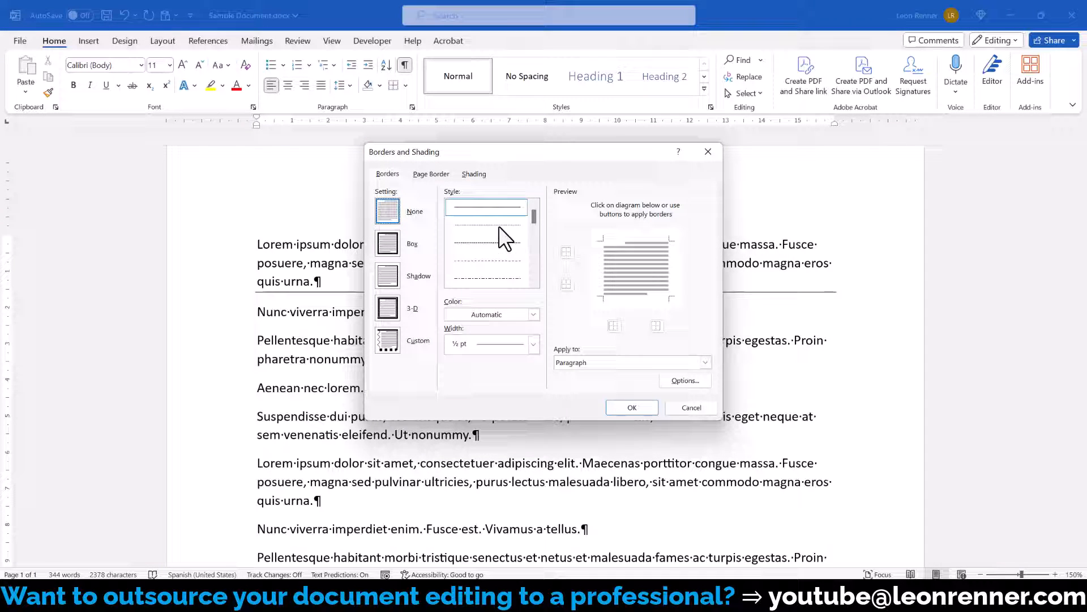
click(534, 314)
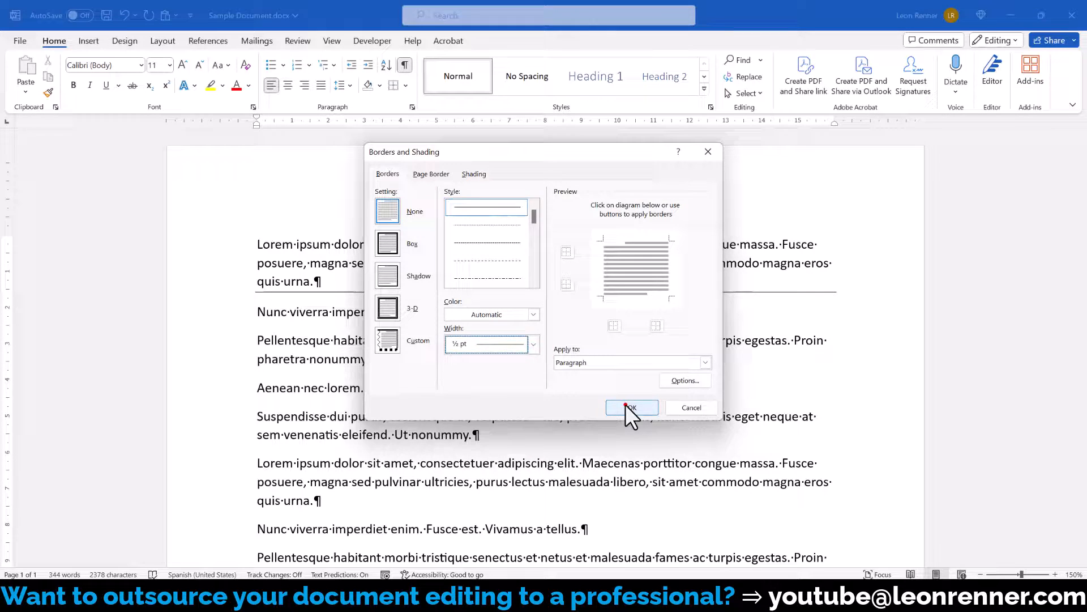
click(632, 407)
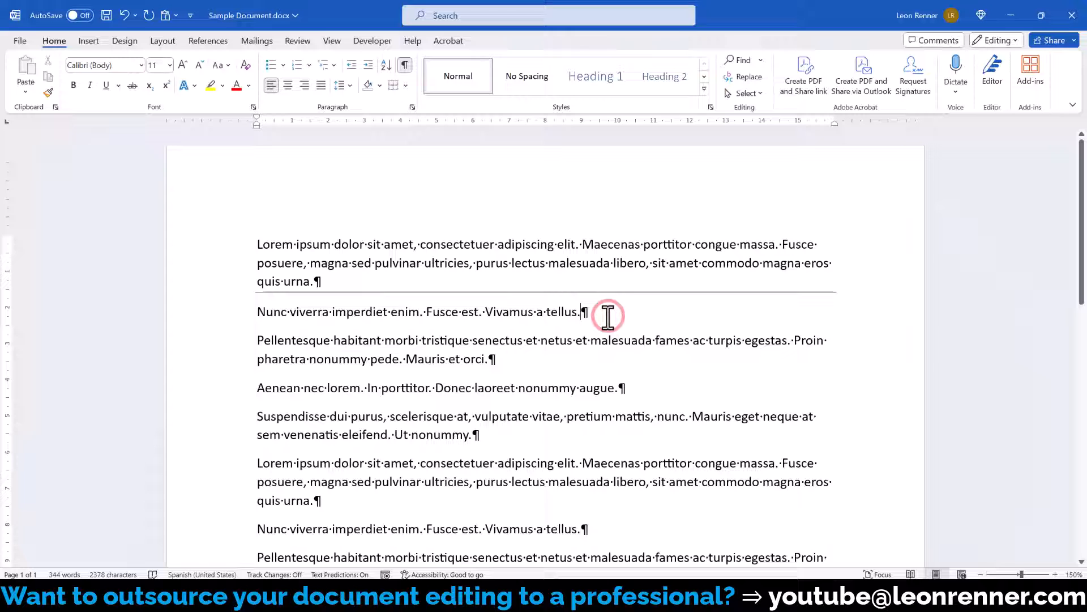
Add an empty paragraph after the Nunc viverra line with −2.5 cm left and right indents.
key(Enter)
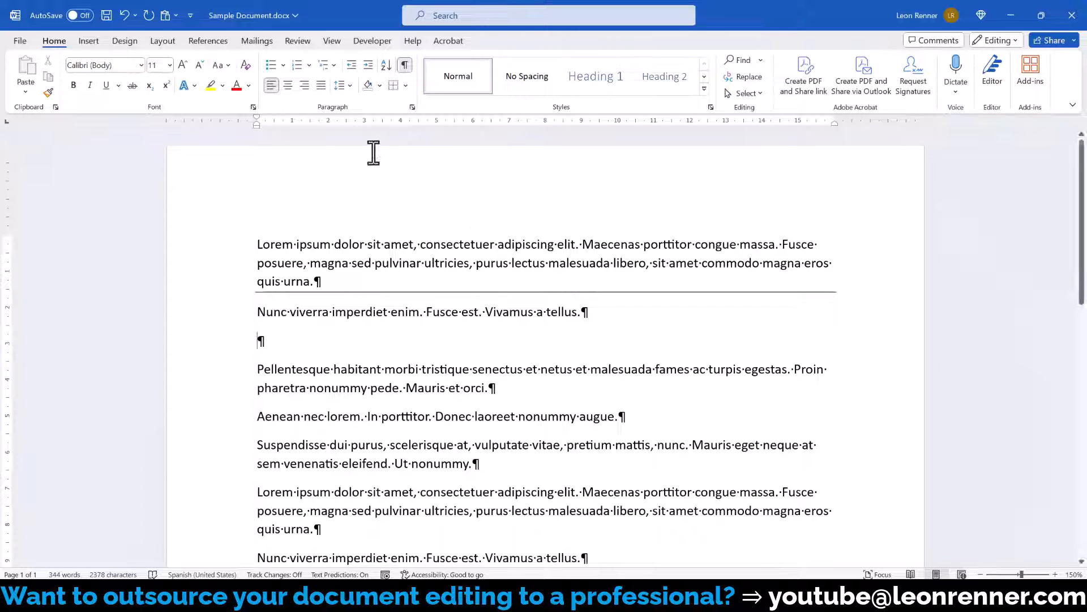
click(162, 41)
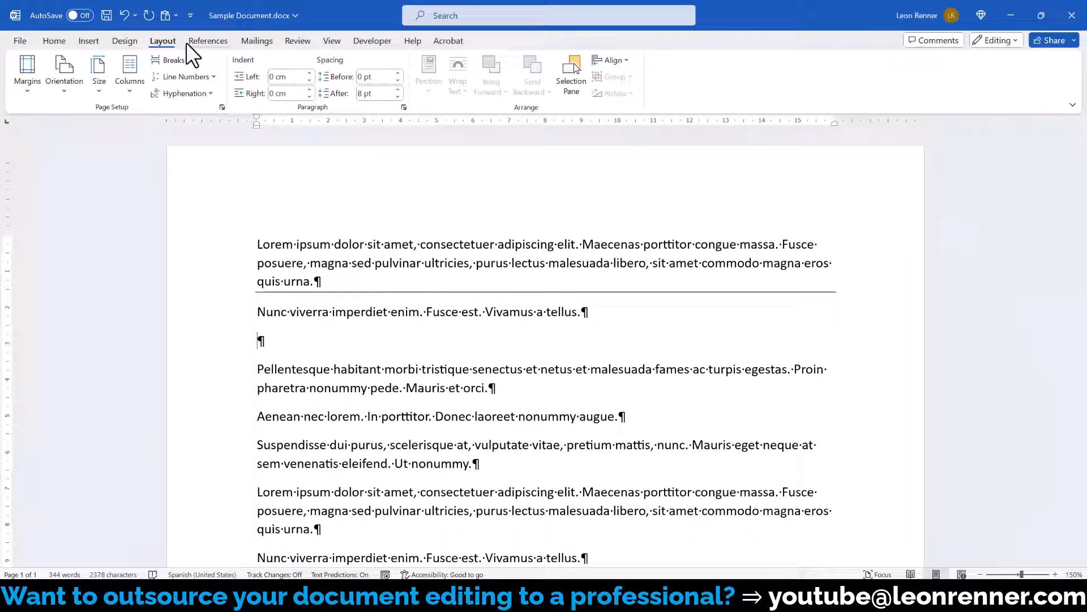
click(285, 77)
text(-2,5)
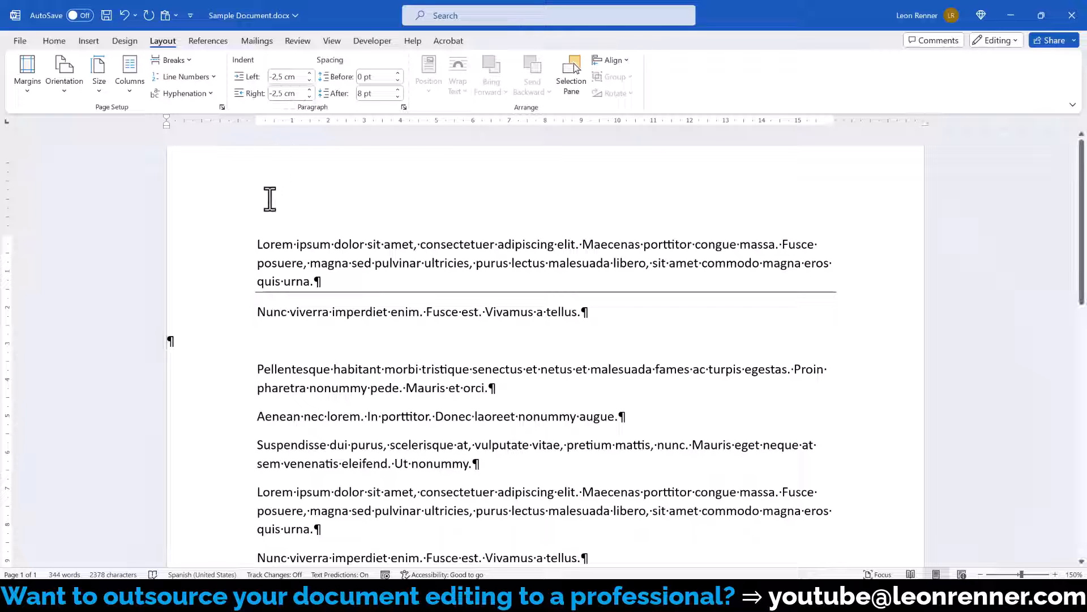
click(54, 41)
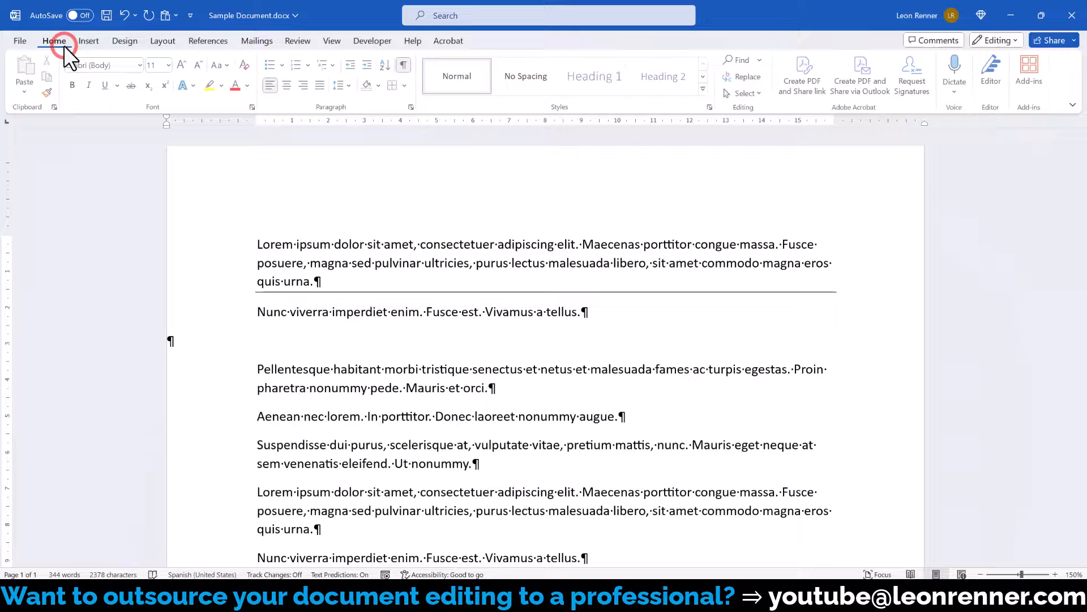
Give the indented empty paragraph a full-width bottom border and decrease its font size.
click(404, 85)
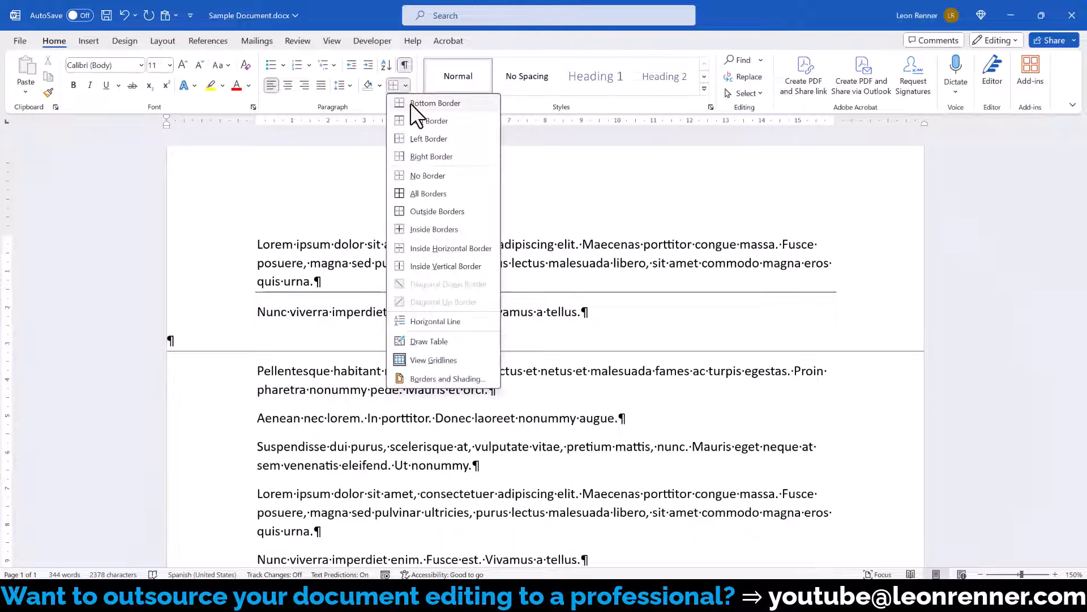
click(435, 103)
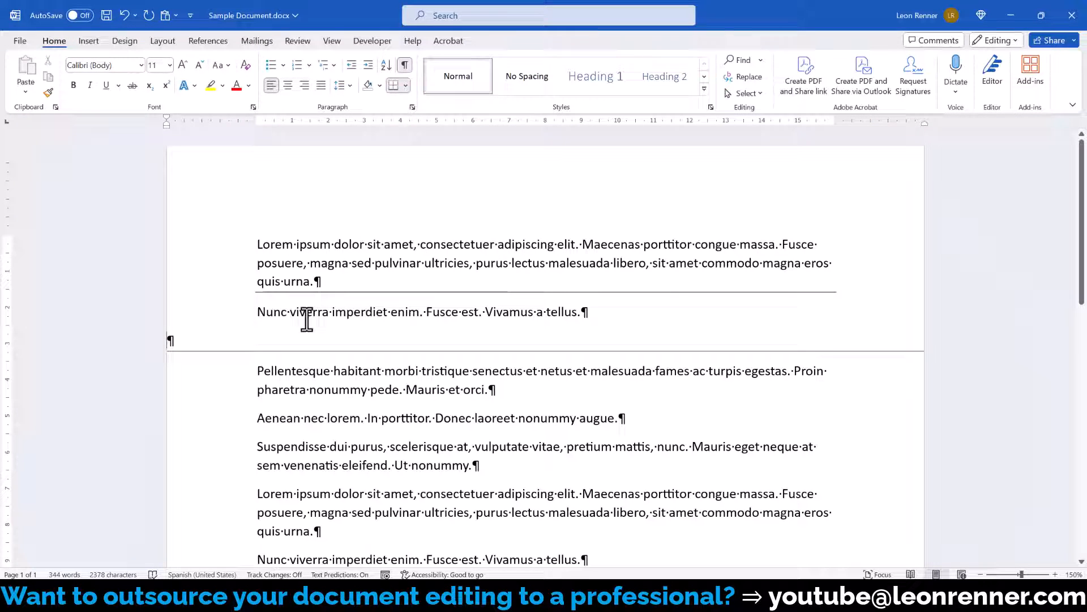
click(199, 65)
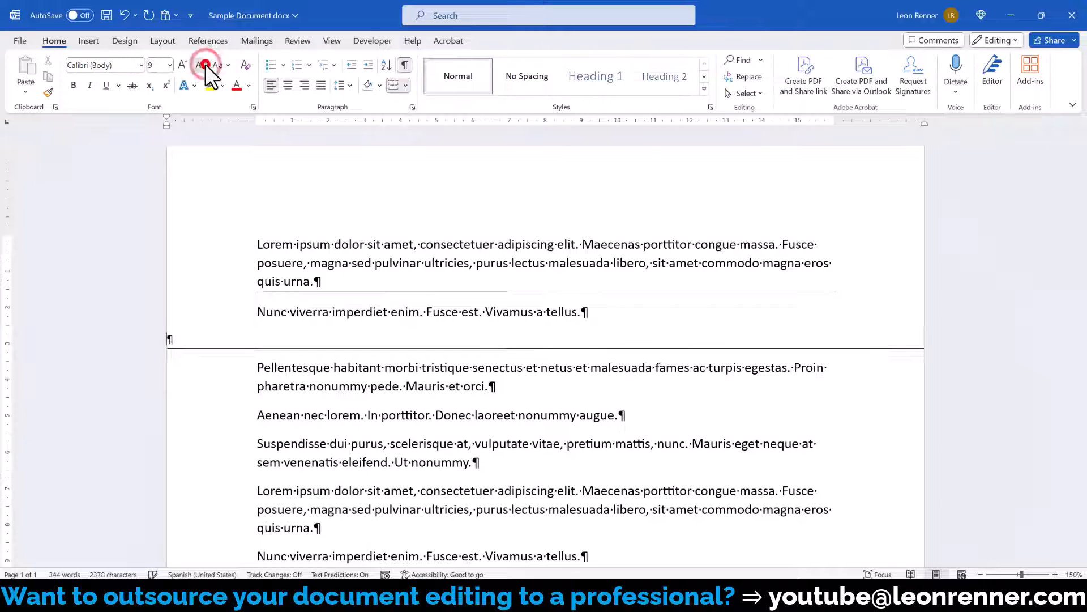
click(163, 40)
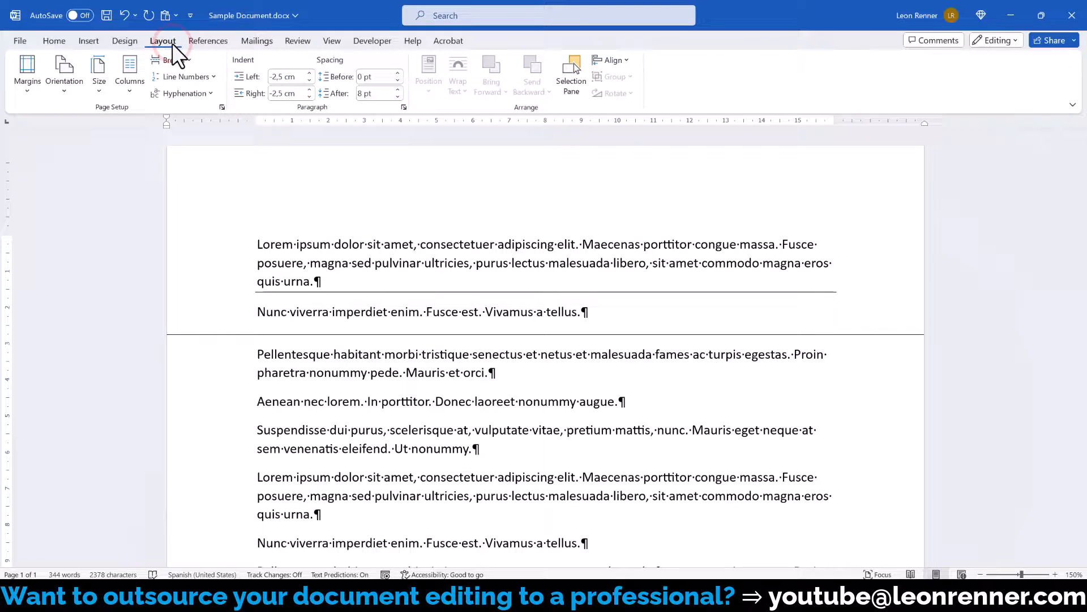